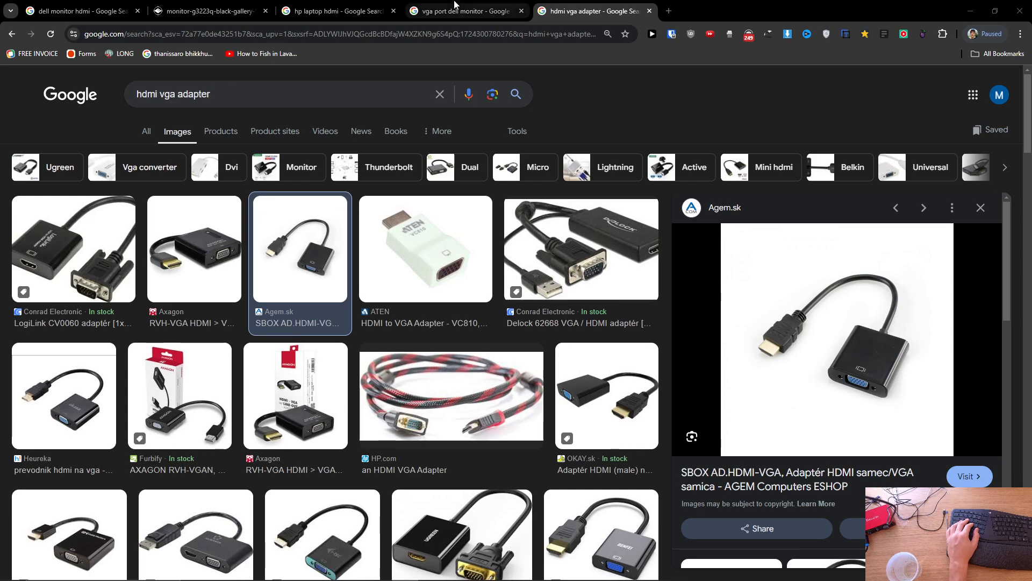
# Switch to the 'dell monitor connectors' image results tab.
pyautogui.click(73, 11)
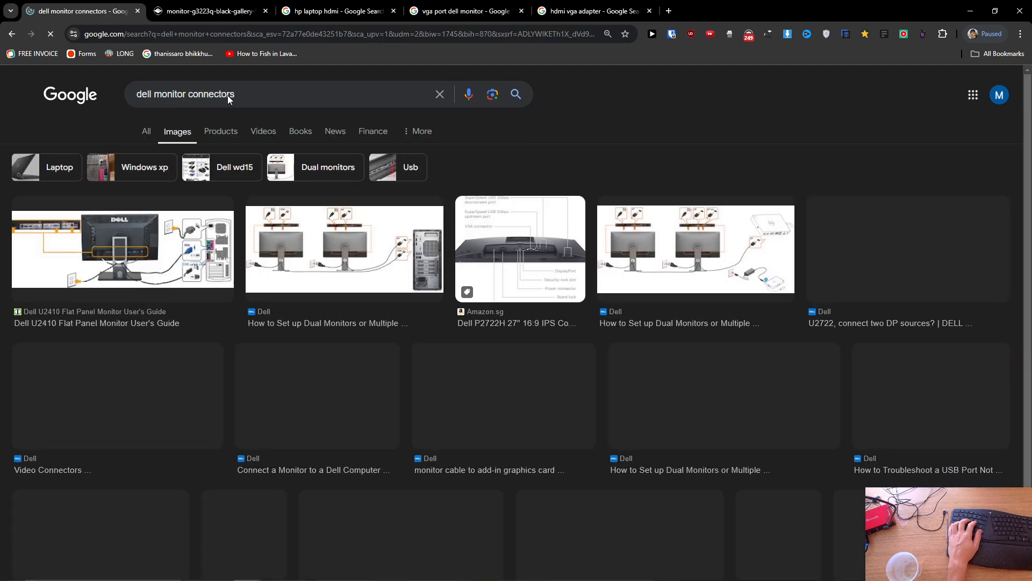
# Open the Dell U2410 diagram and Dell video connectors photo full-size, then scroll results.
pyautogui.click(122, 249)
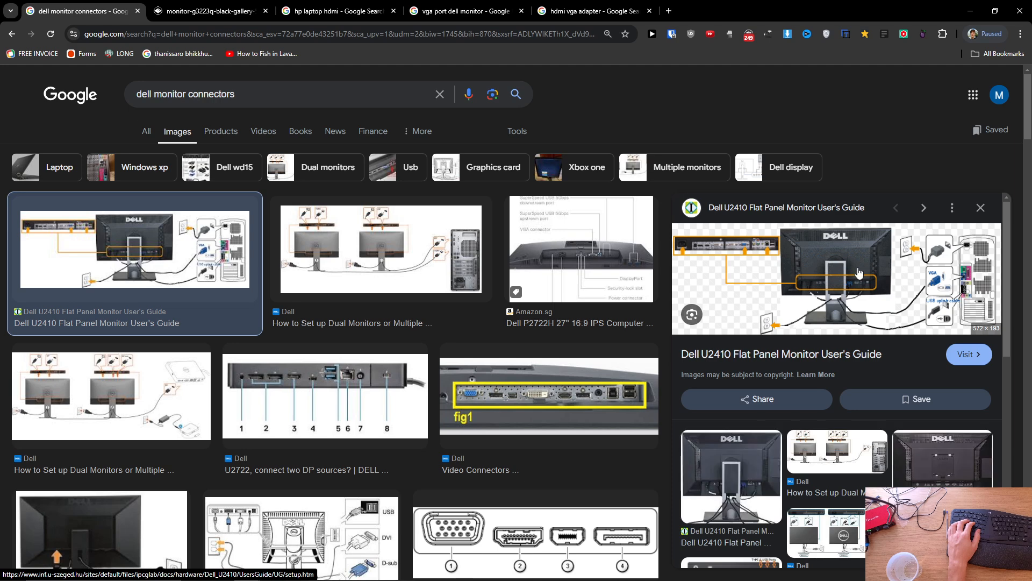
pyautogui.click(835, 277)
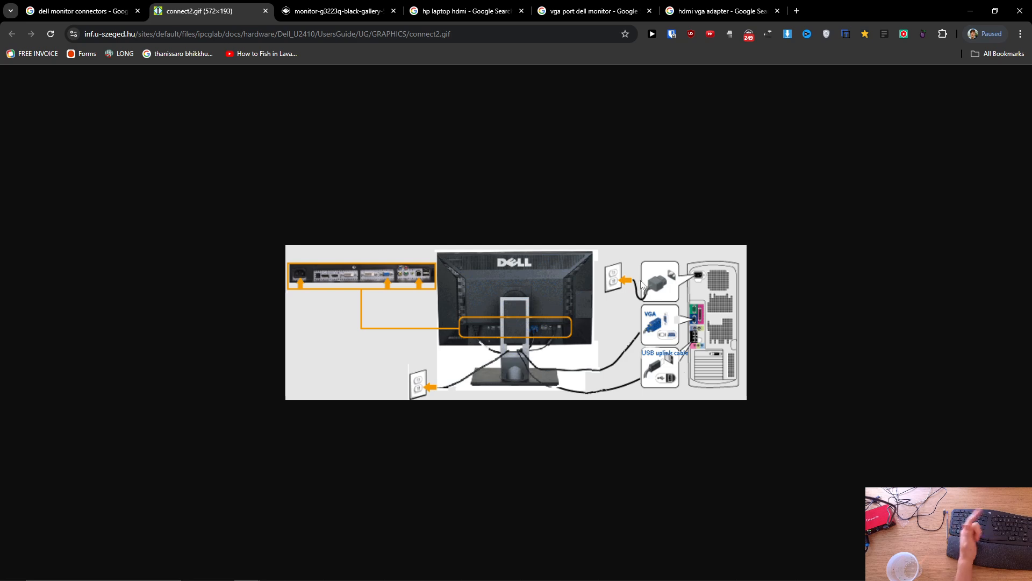
pyautogui.click(79, 12)
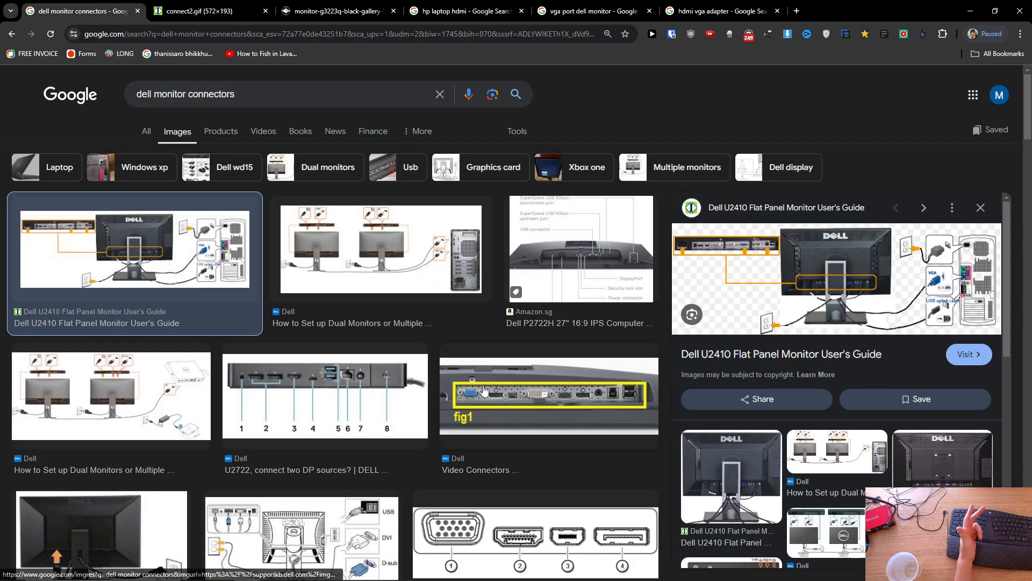
pyautogui.click(548, 395)
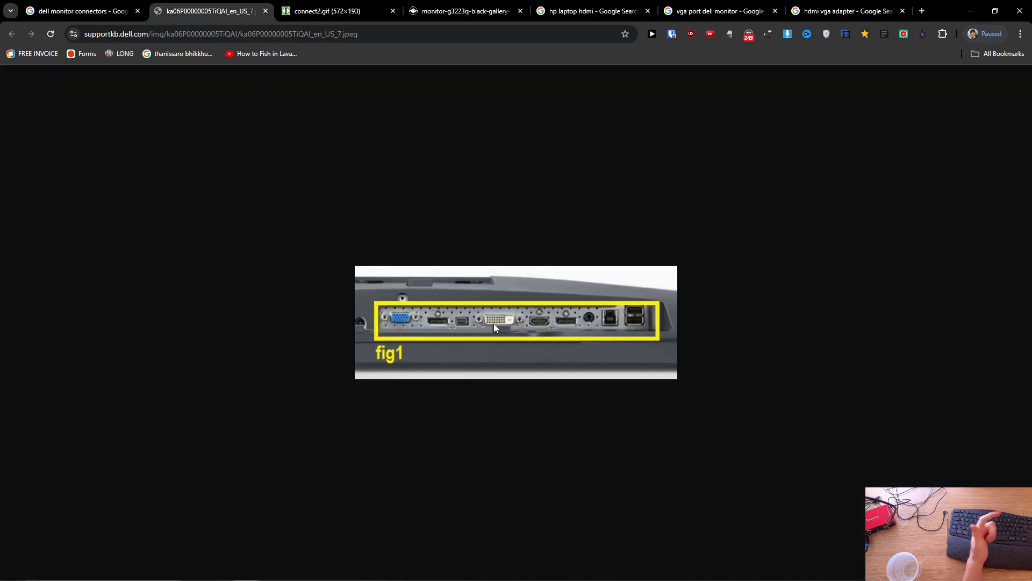
pyautogui.click(79, 11)
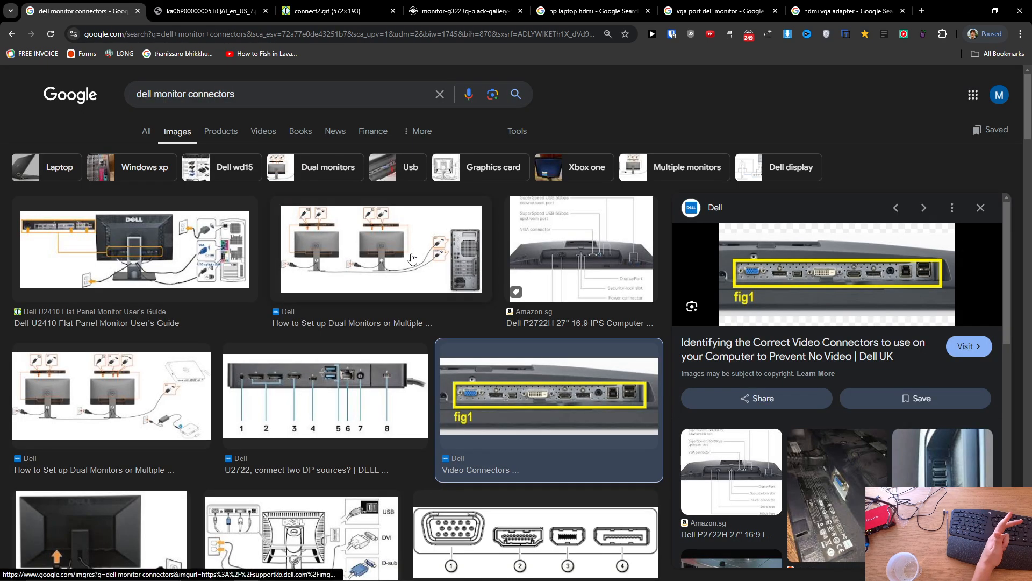
pyautogui.scroll(-3)
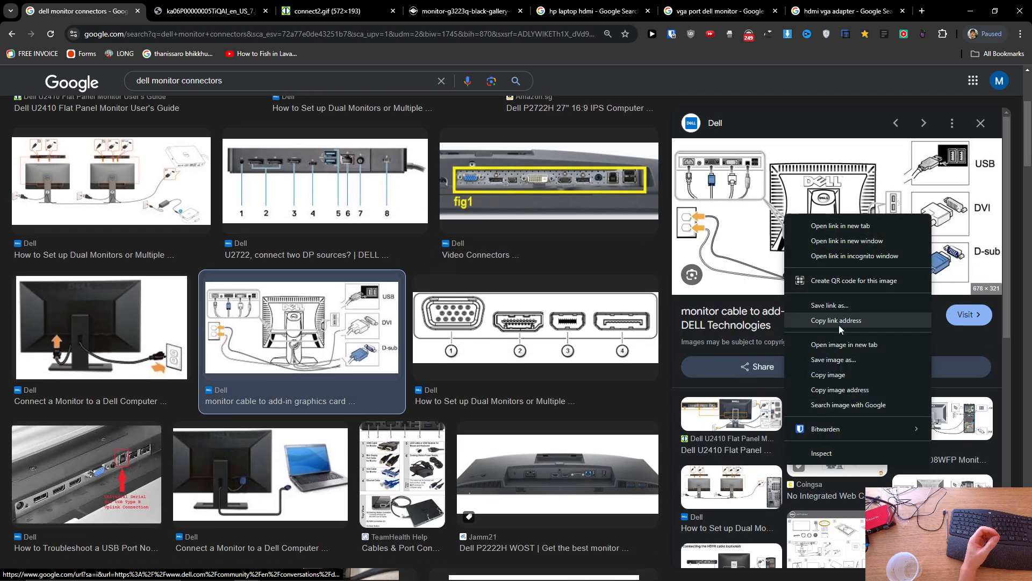
# Open the USB, DVI and D-sub cable diagram full-size in a new tab.
pyautogui.click(845, 344)
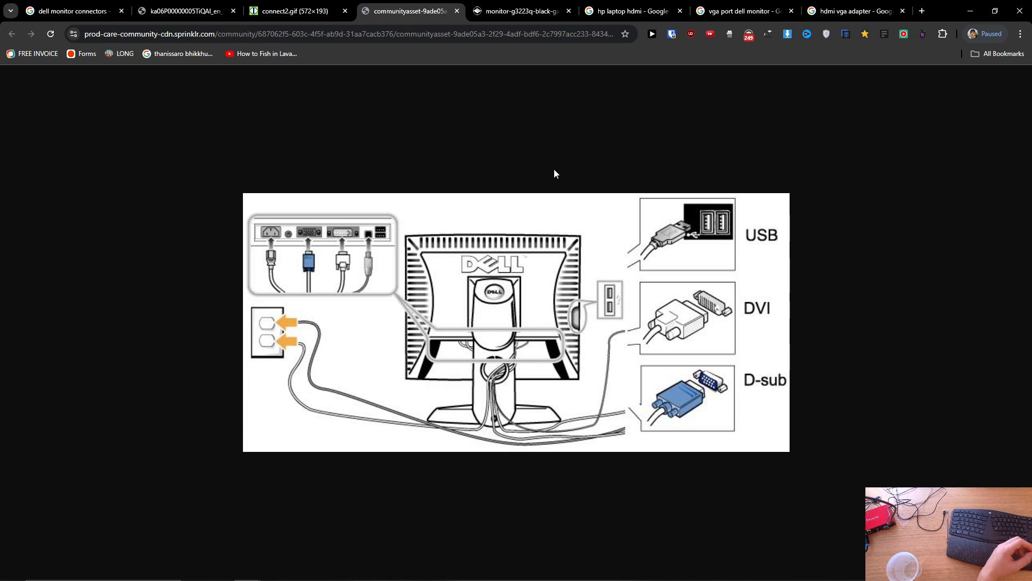
pyautogui.moveTo(434, 288)
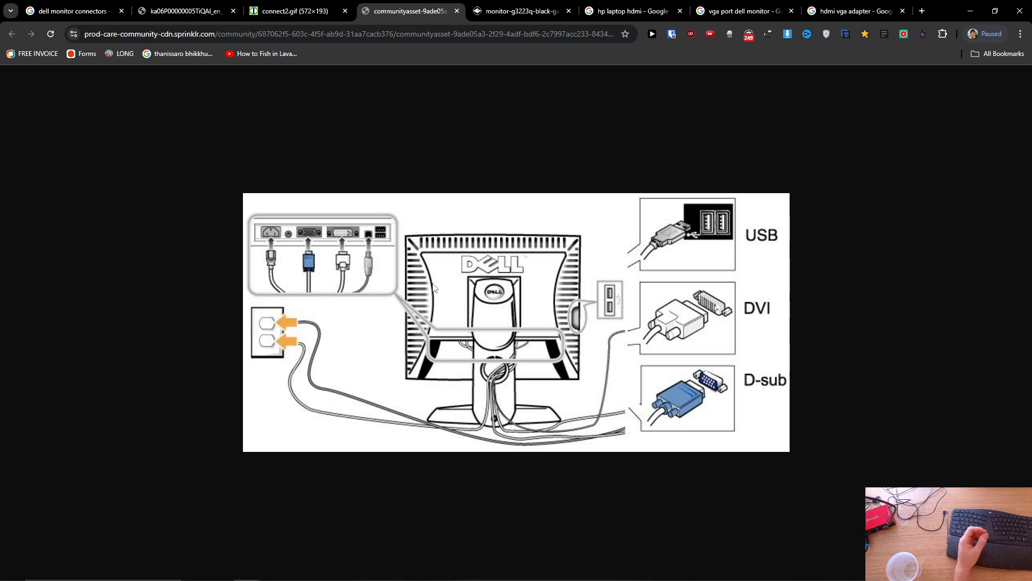
pyautogui.moveTo(421, 53)
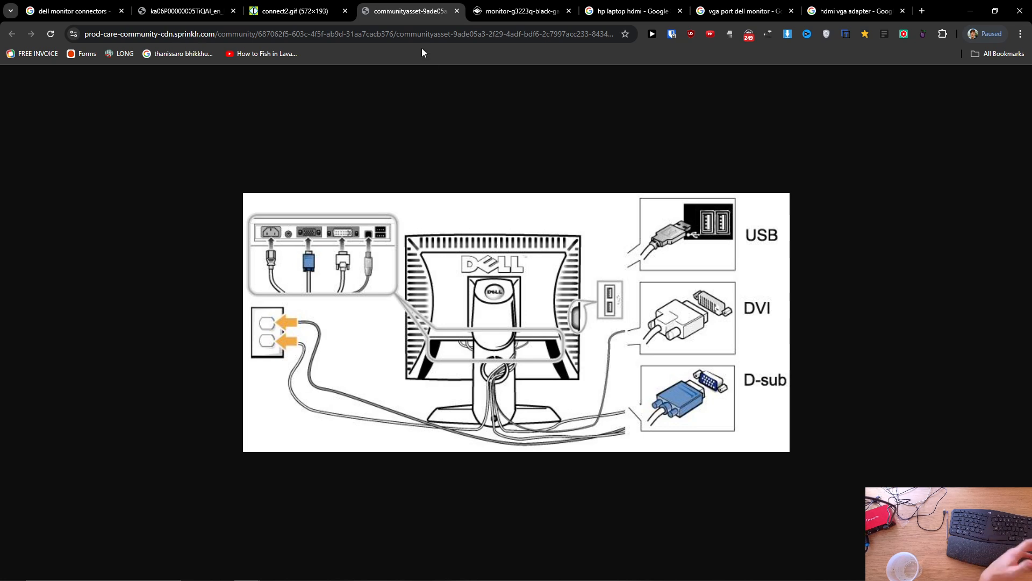
pyautogui.moveTo(448, 341)
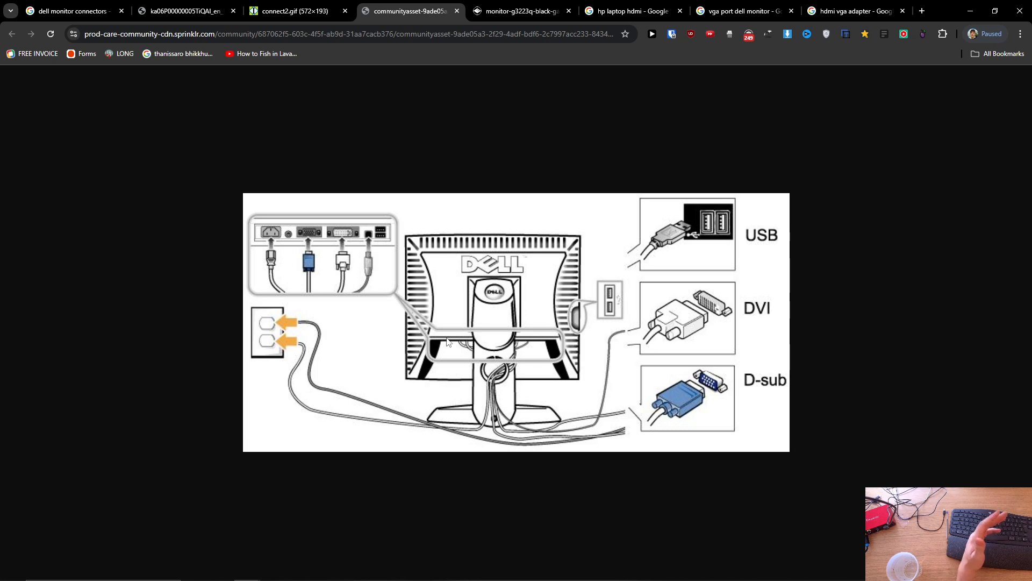
pyautogui.moveTo(683, 414)
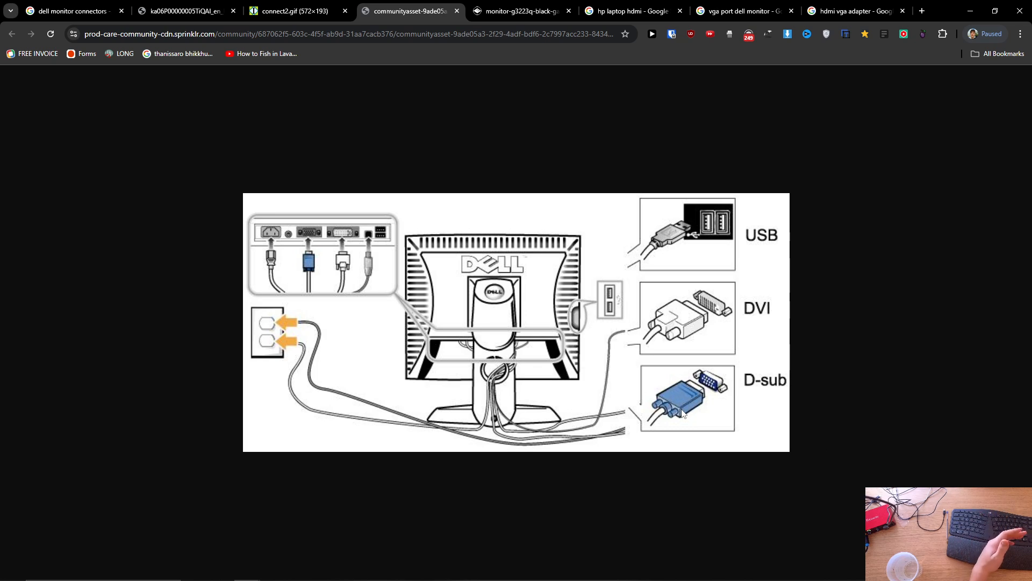
pyautogui.moveTo(528, 323)
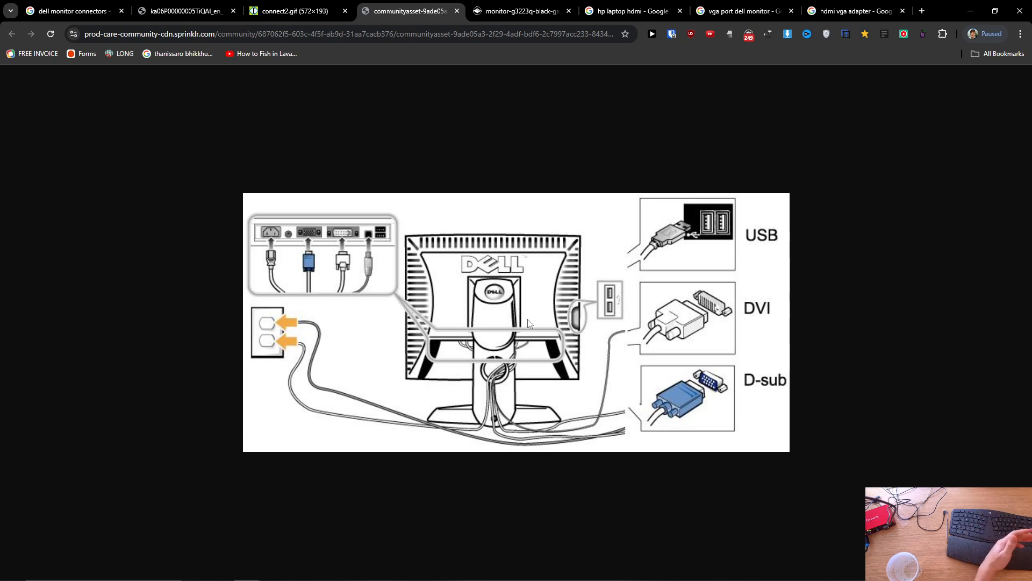
pyautogui.moveTo(722, 214)
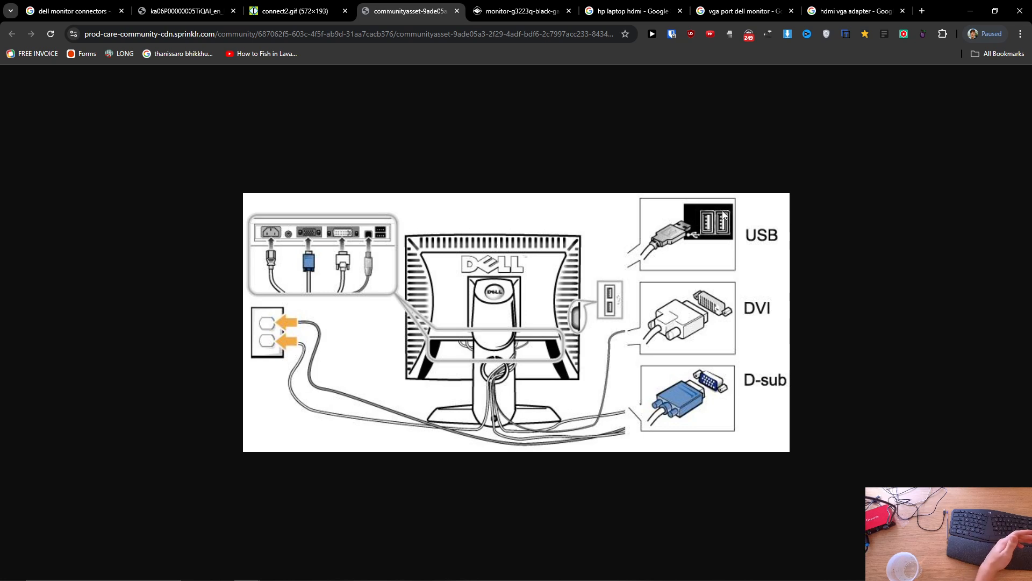
pyautogui.moveTo(856, 11)
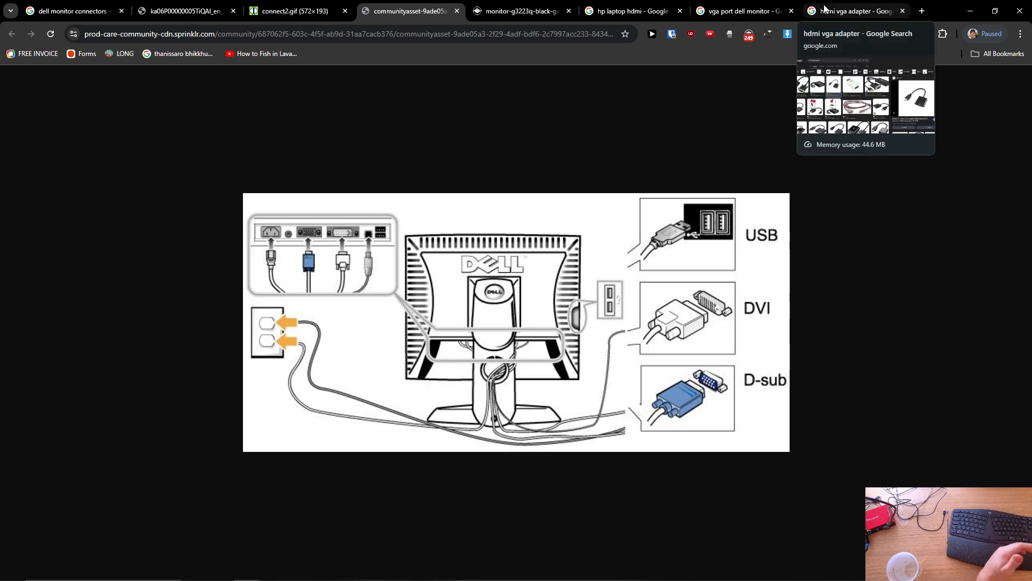
pyautogui.moveTo(737, 11)
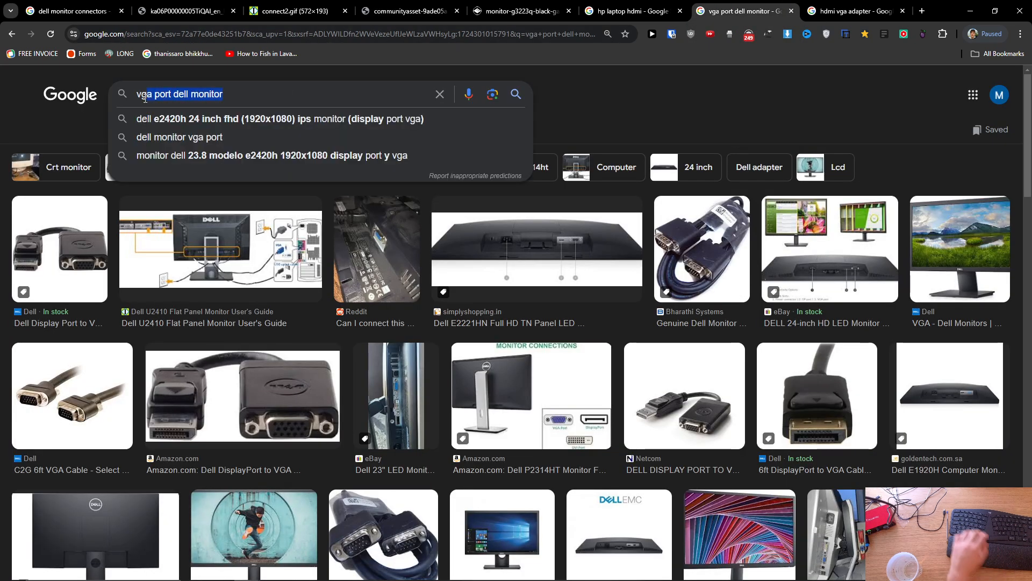
# Search Google Images for 'vga usb c adapter'.
pyautogui.write('laptopm conn')
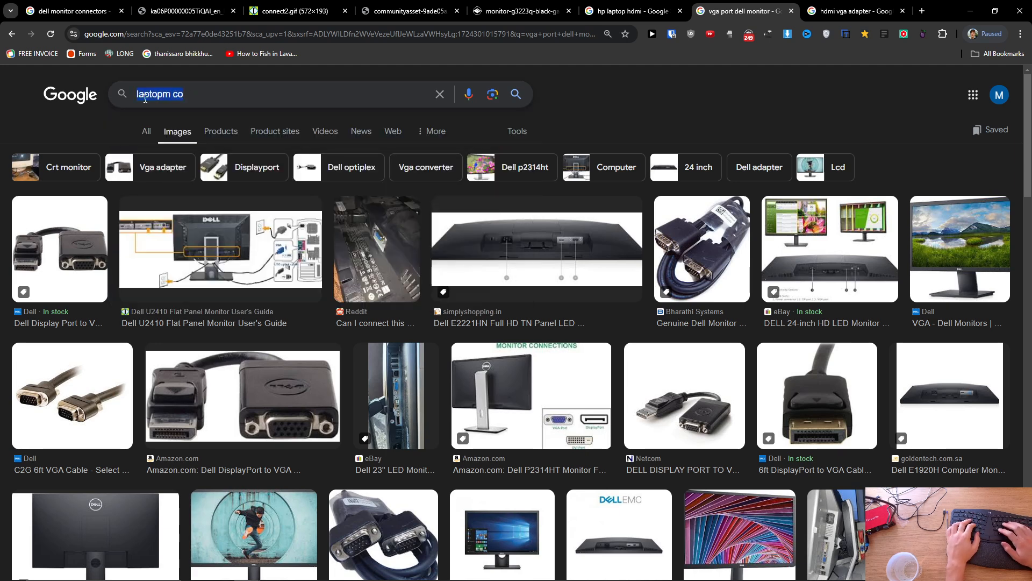
pyautogui.write('vga usb c adapter')
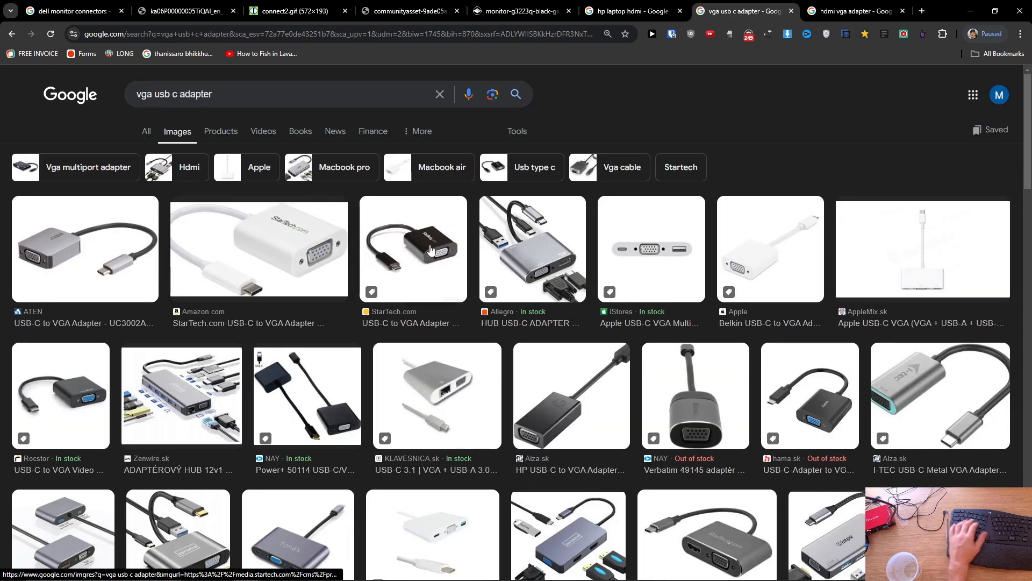
# Preview the white StarTech USB-C to VGA adapter from Amazon.
pyautogui.click(258, 248)
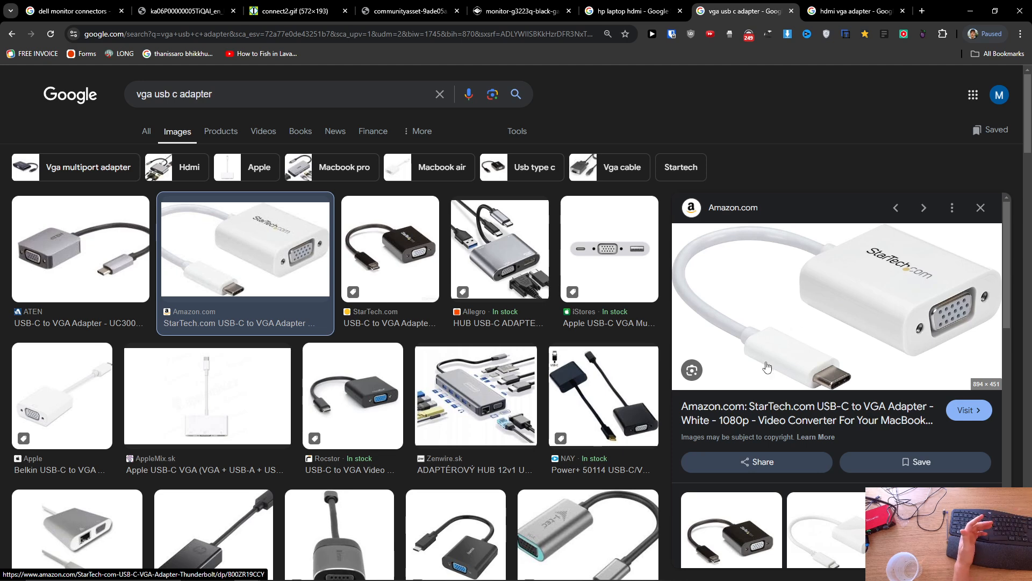
pyautogui.moveTo(947, 281)
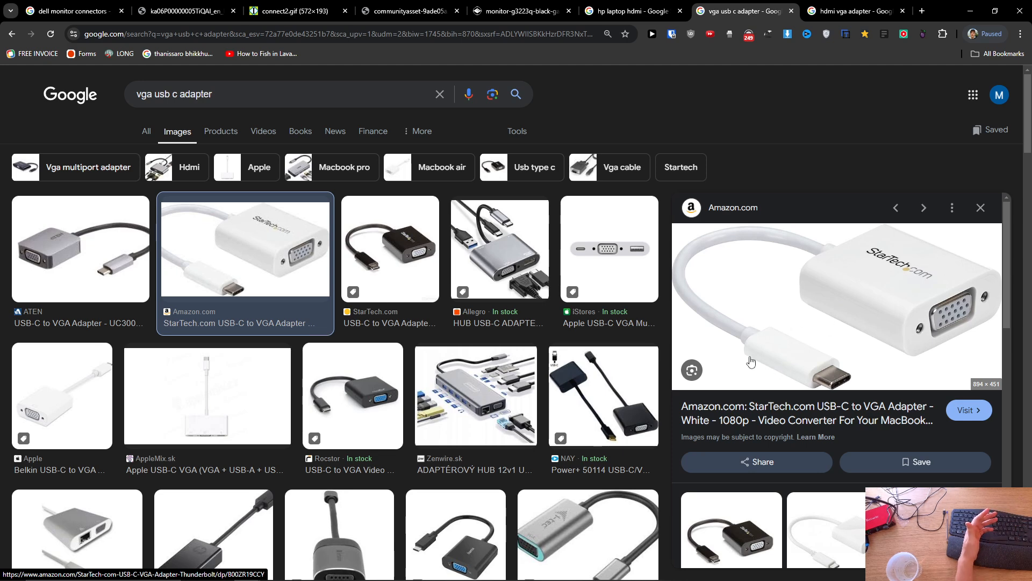
pyautogui.moveTo(221, 114)
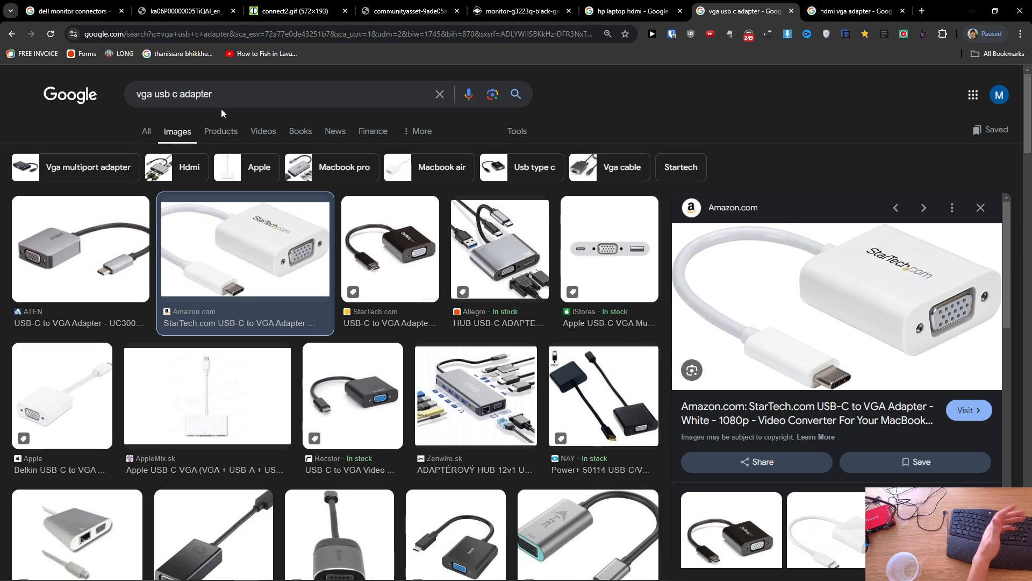
pyautogui.moveTo(217, 99)
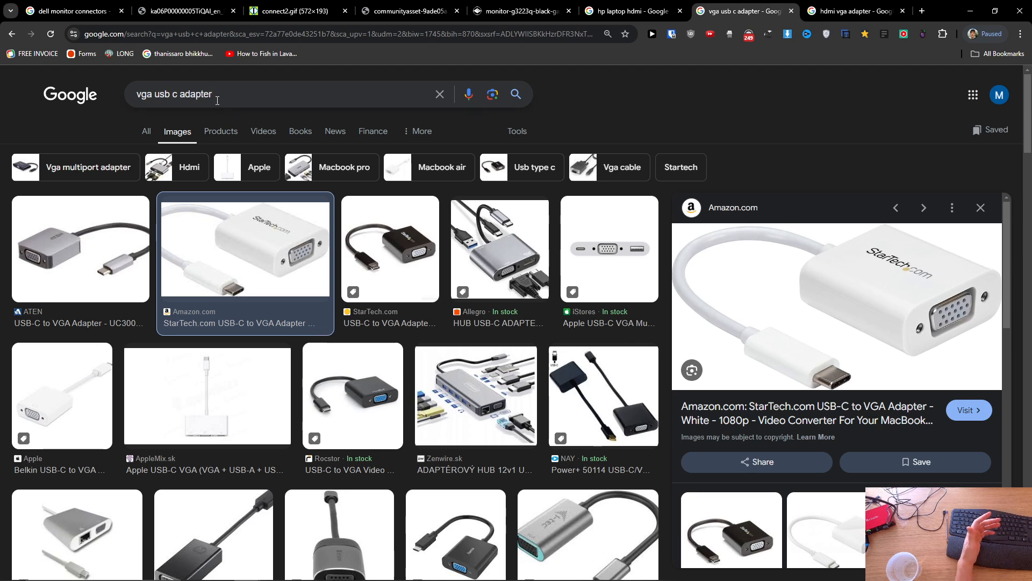